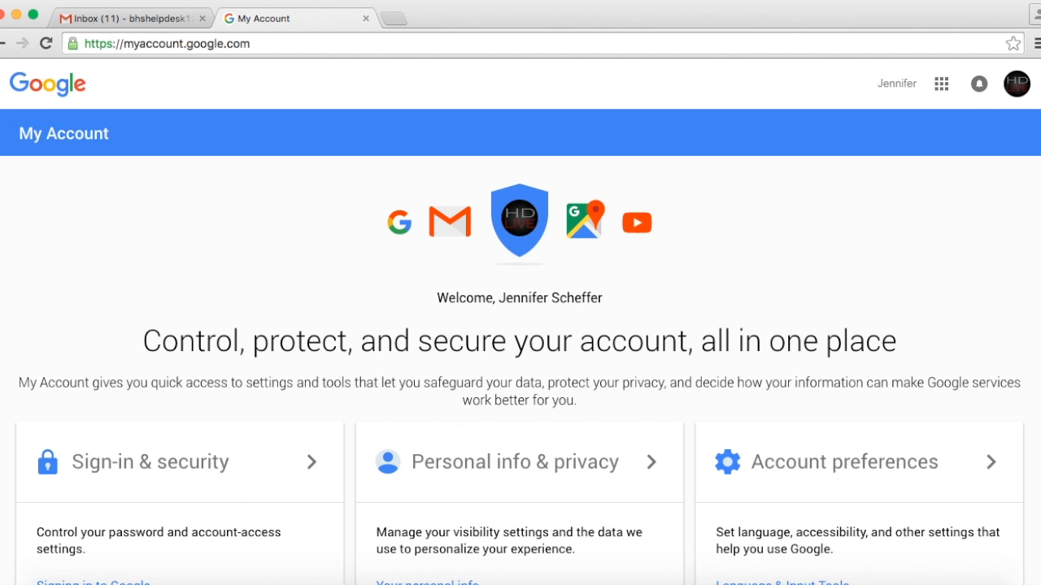
mouse_move(429, 432)
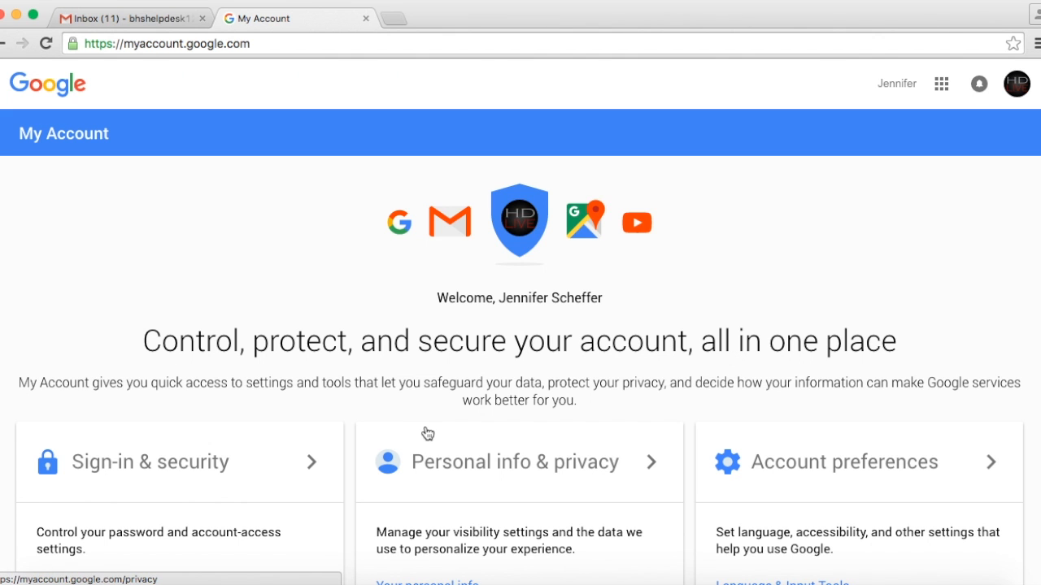
- Reach the Account overview and the Download your data card with its Create Archive link
scroll("down", 3)
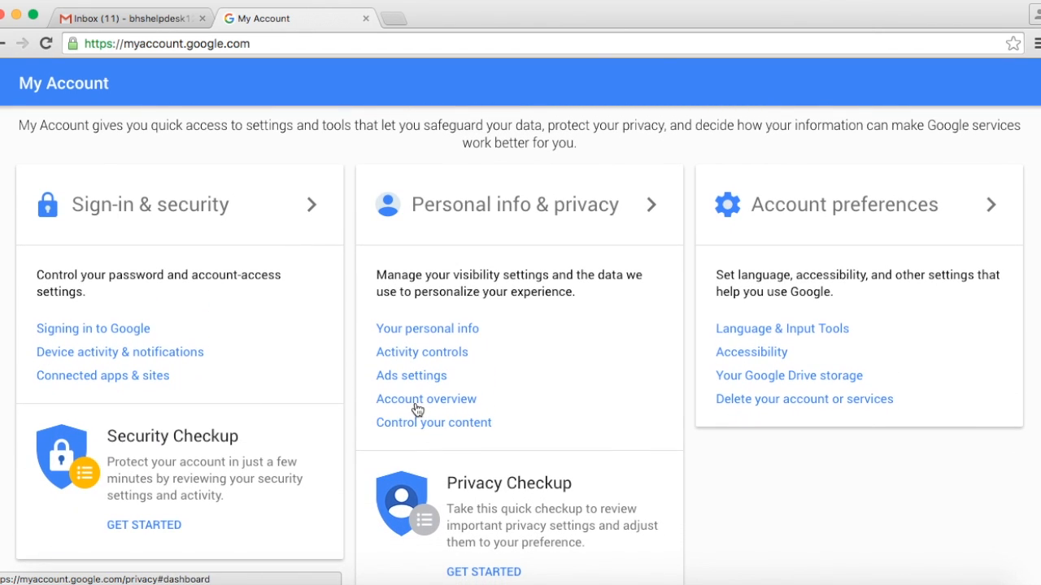
mouse_move(421, 408)
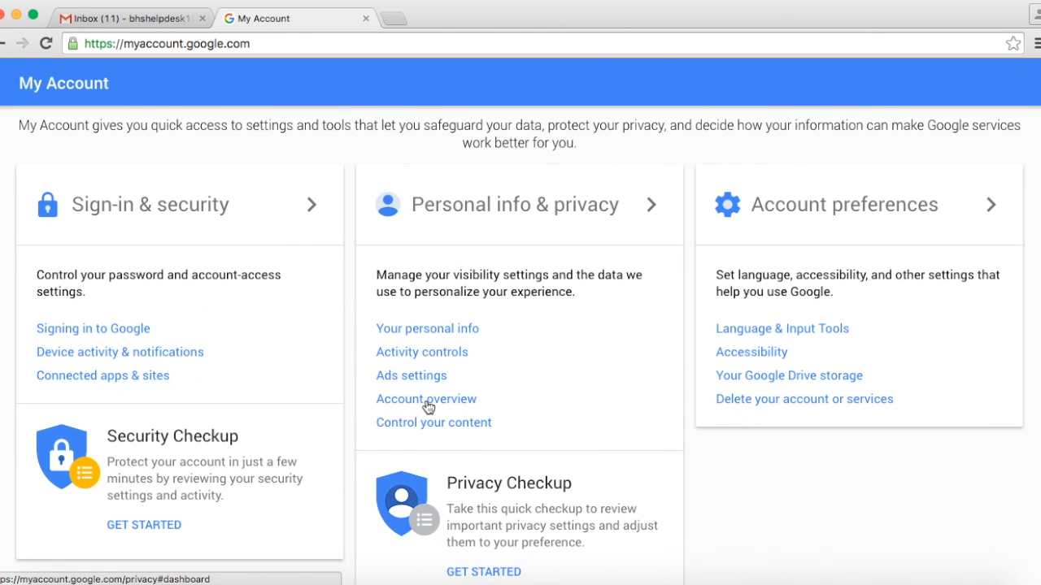
left_click(426, 399)
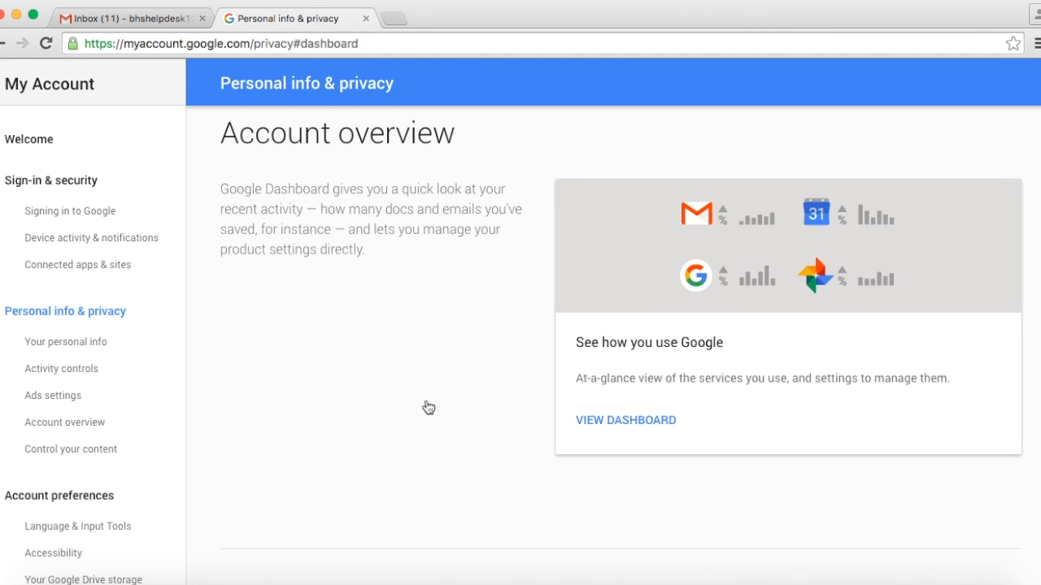
scroll("down", 3)
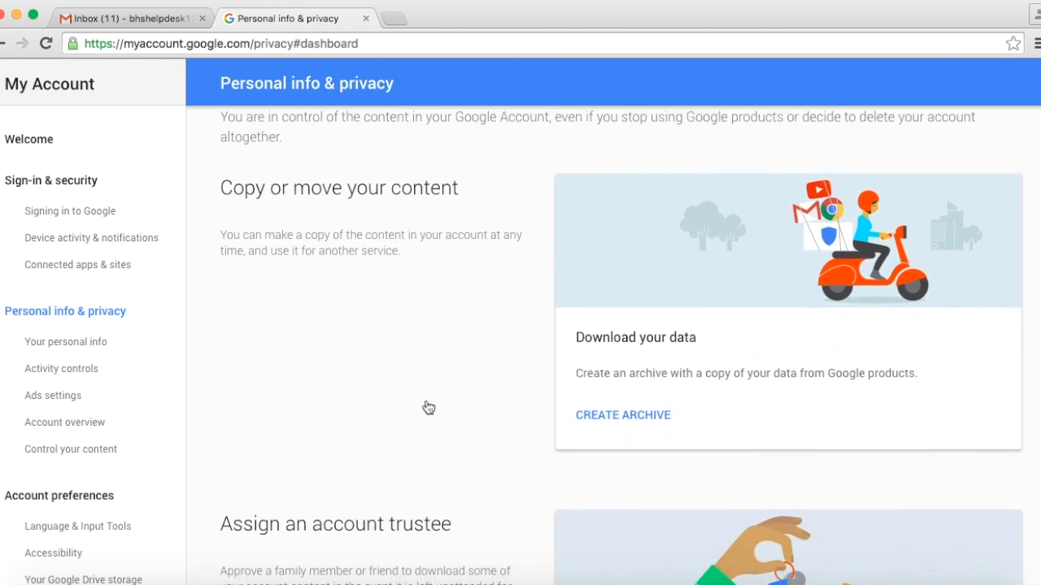
scroll("down", 3)
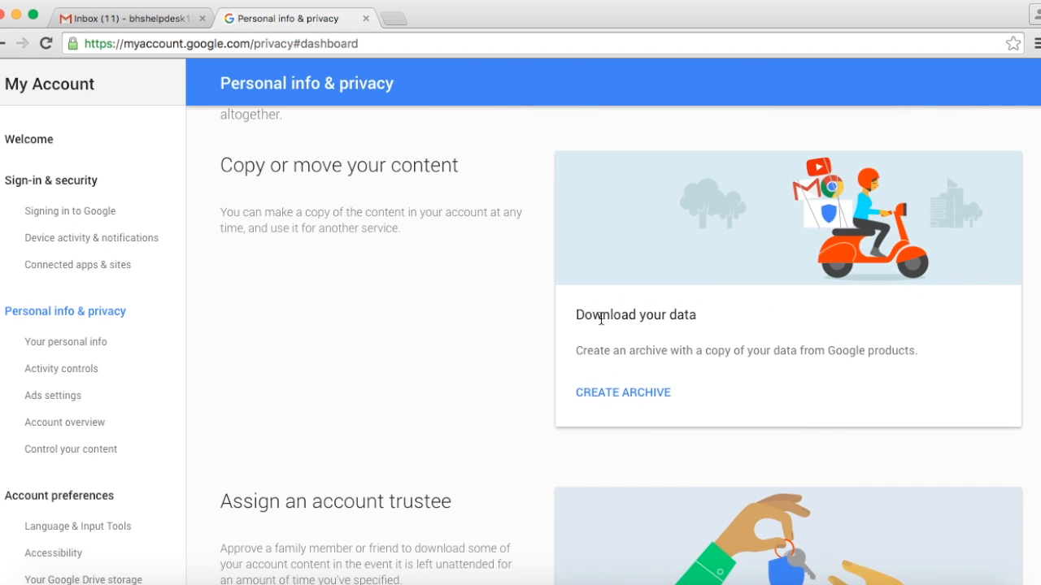
mouse_move(640, 342)
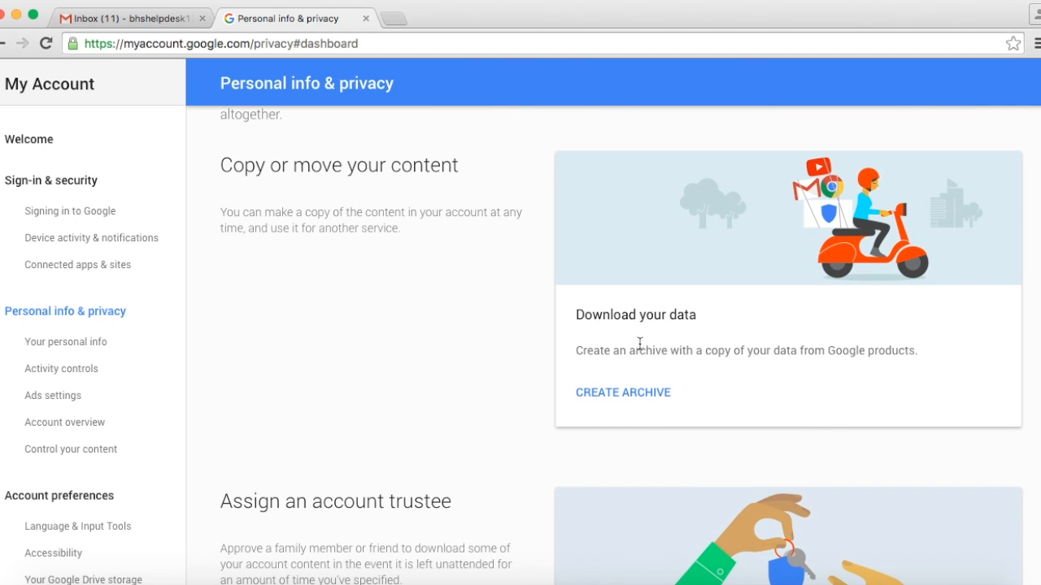
mouse_move(603, 364)
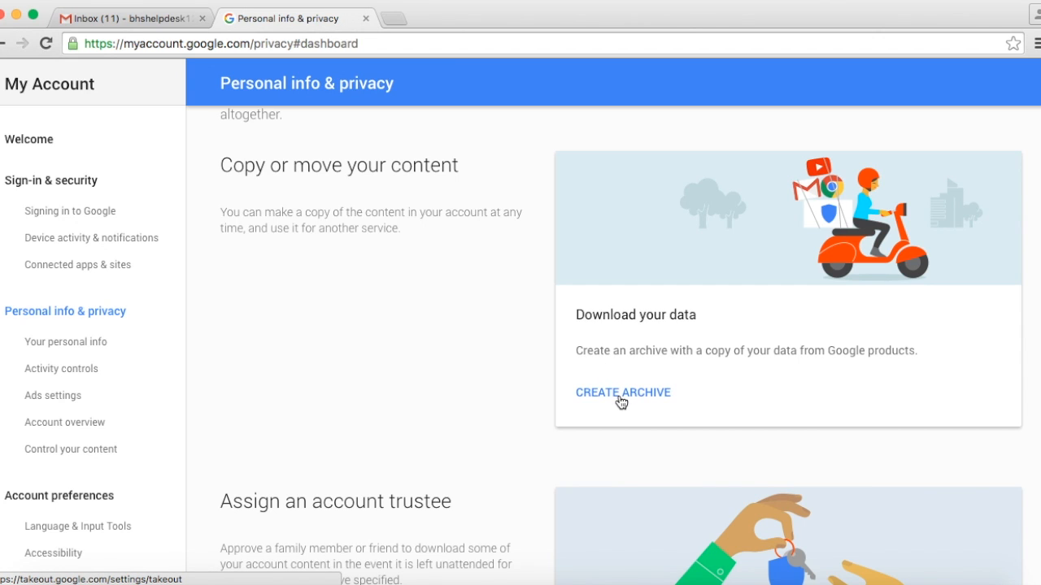
- Begin a new Takeout archive and deselect every product in the list
left_click(621, 392)
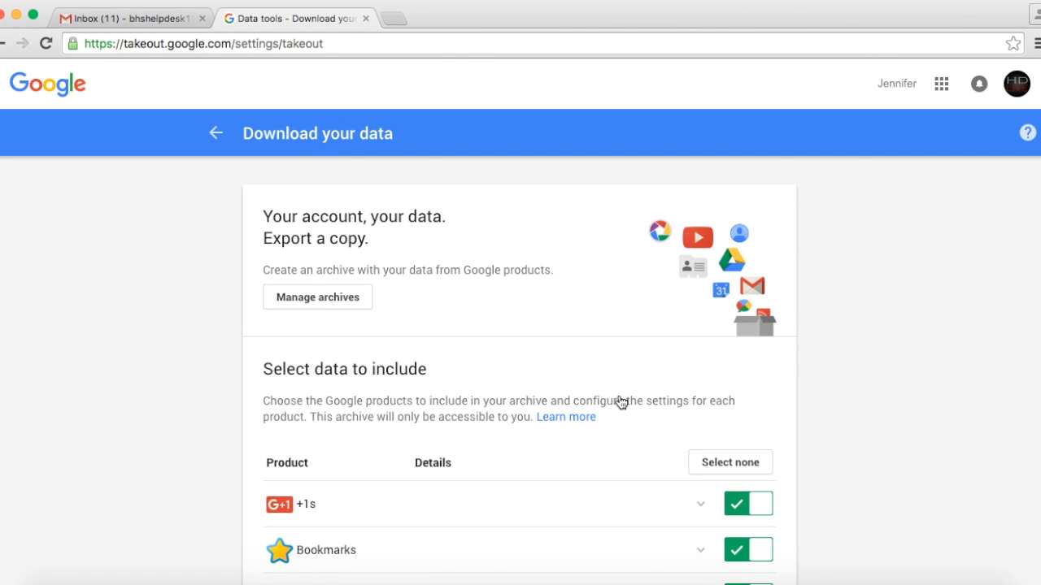
scroll("down", 3)
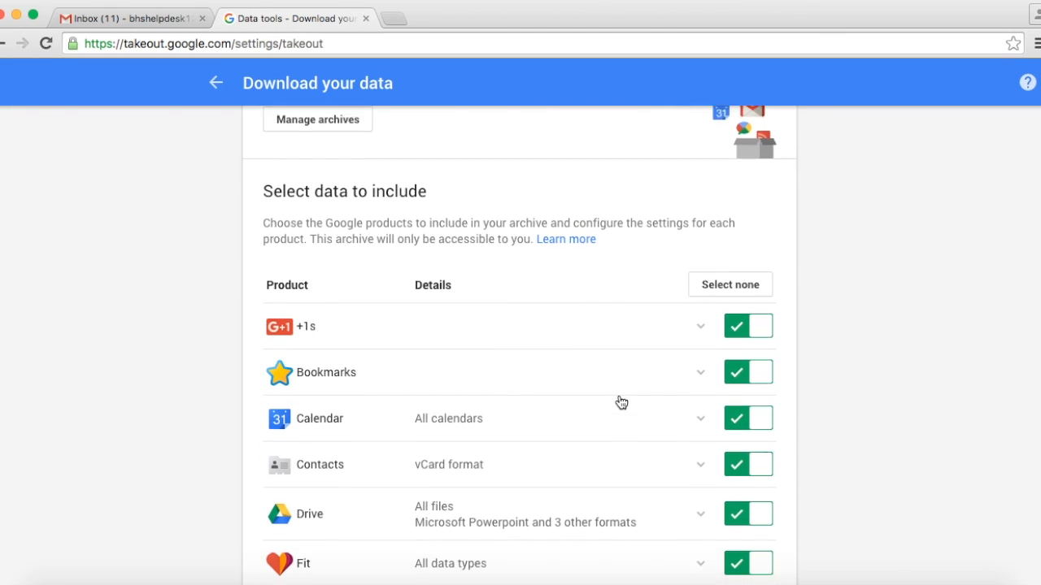
scroll("down", 3)
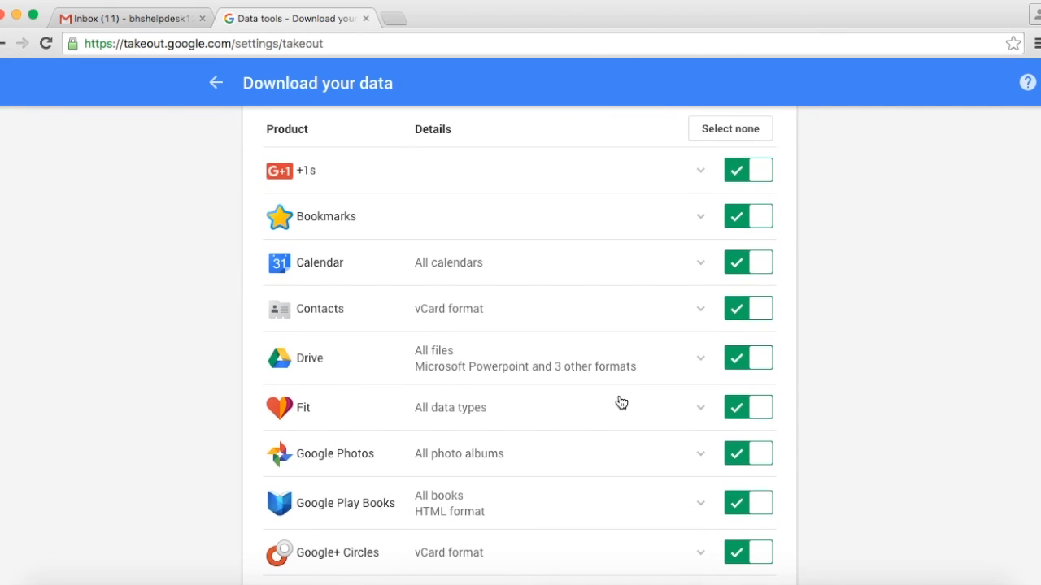
scroll("up", 3)
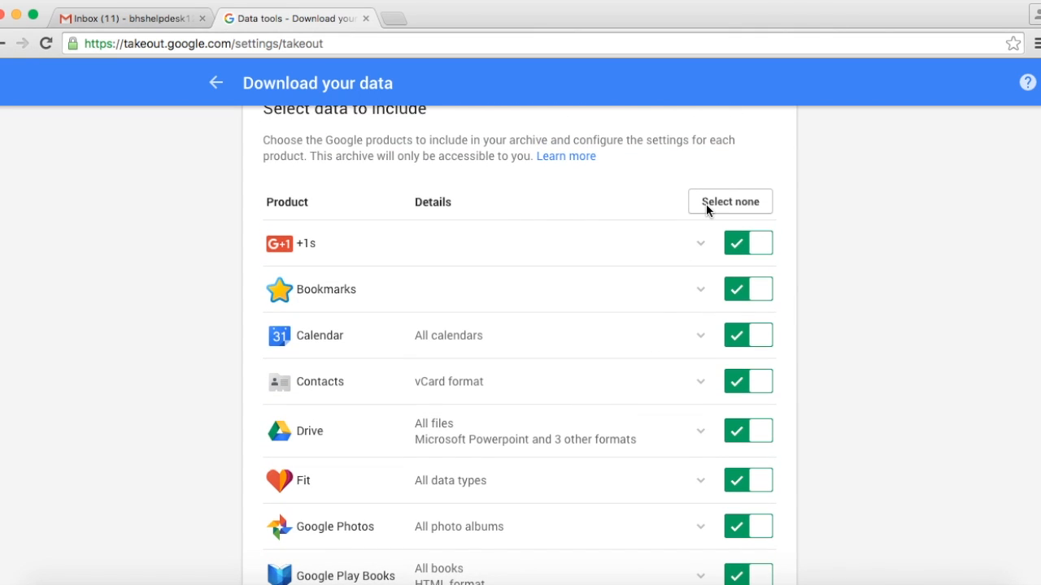
left_click(729, 202)
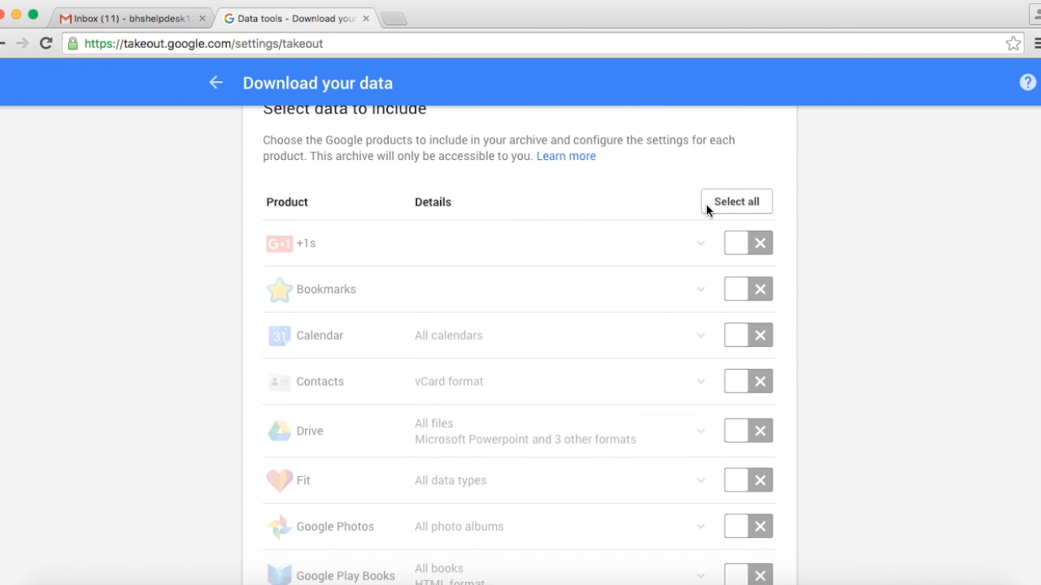
scroll("down", 3)
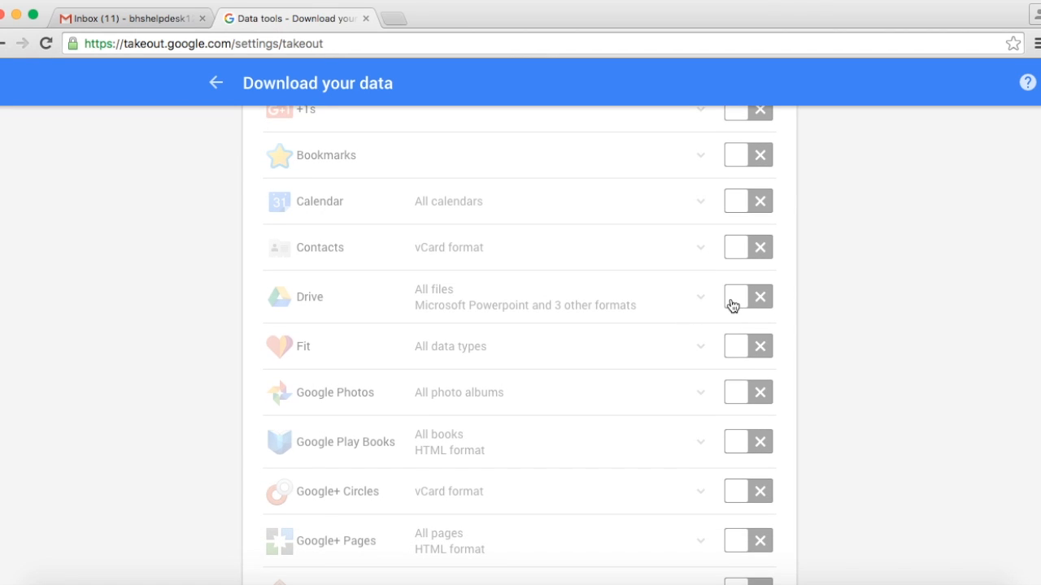
- Include only Drive, Mail and Google Photos in the export
left_click(735, 296)
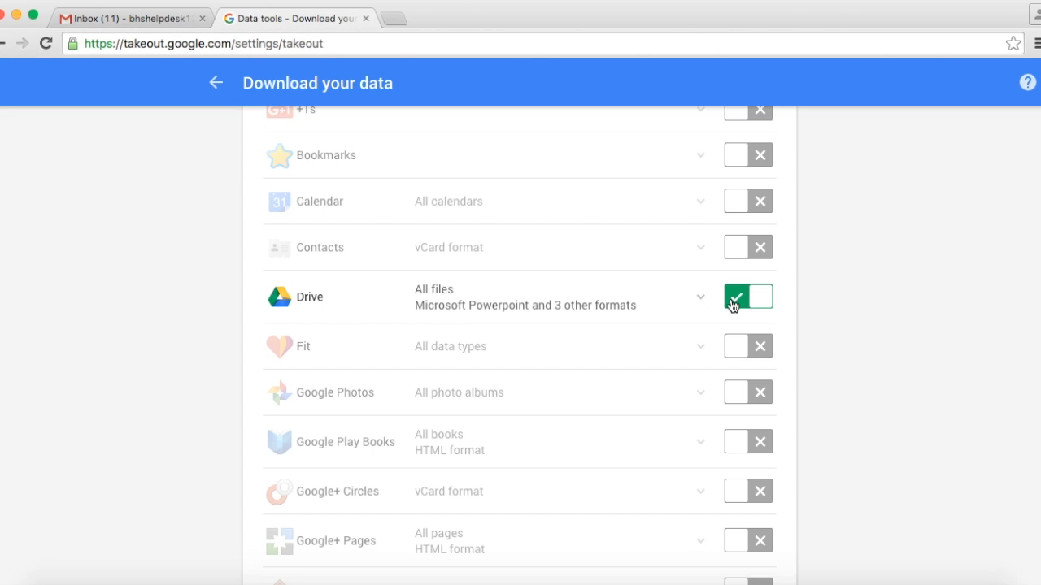
scroll("down", 3)
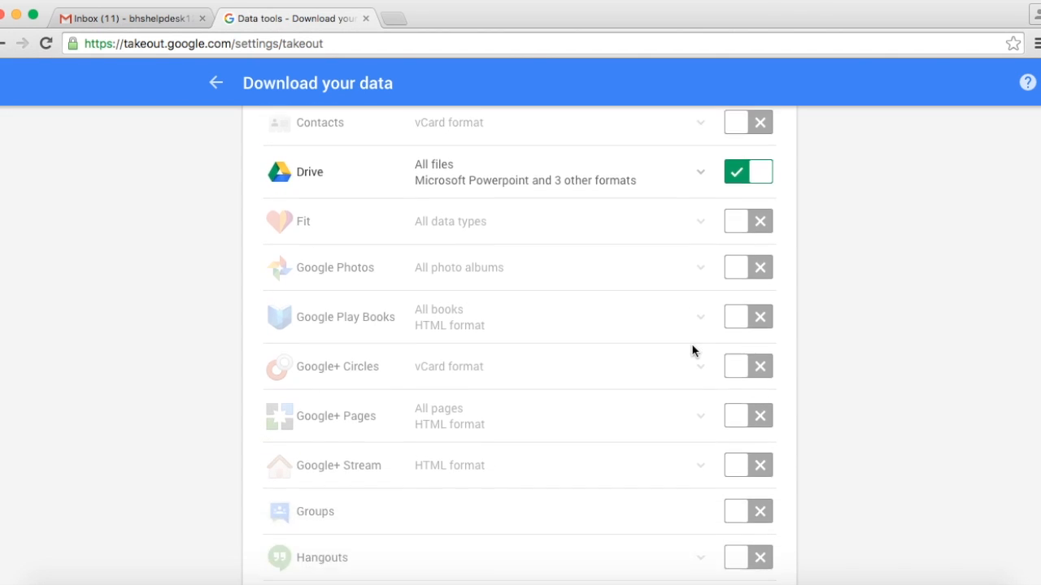
scroll("down", 3)
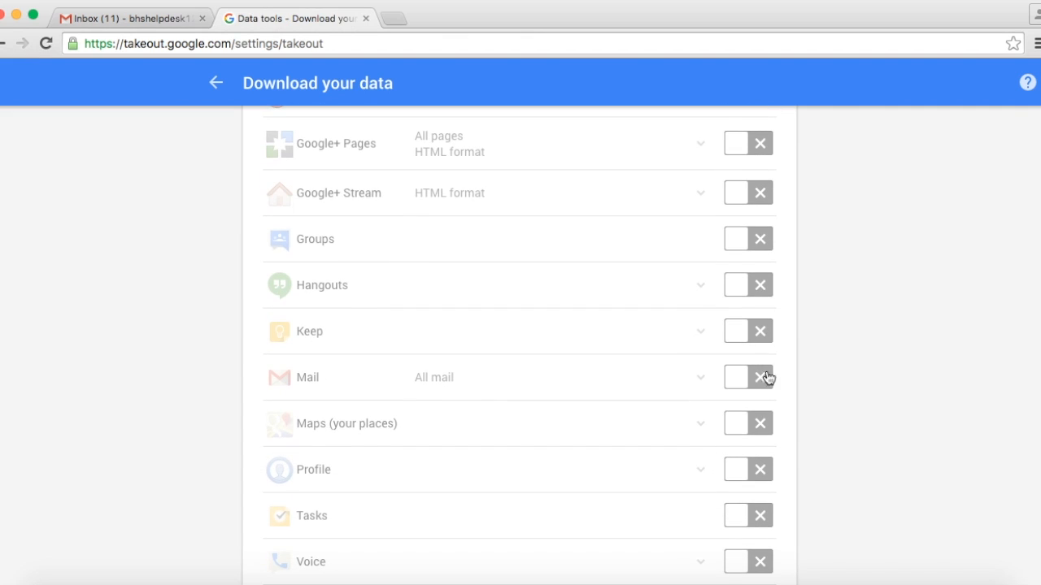
left_click(738, 377)
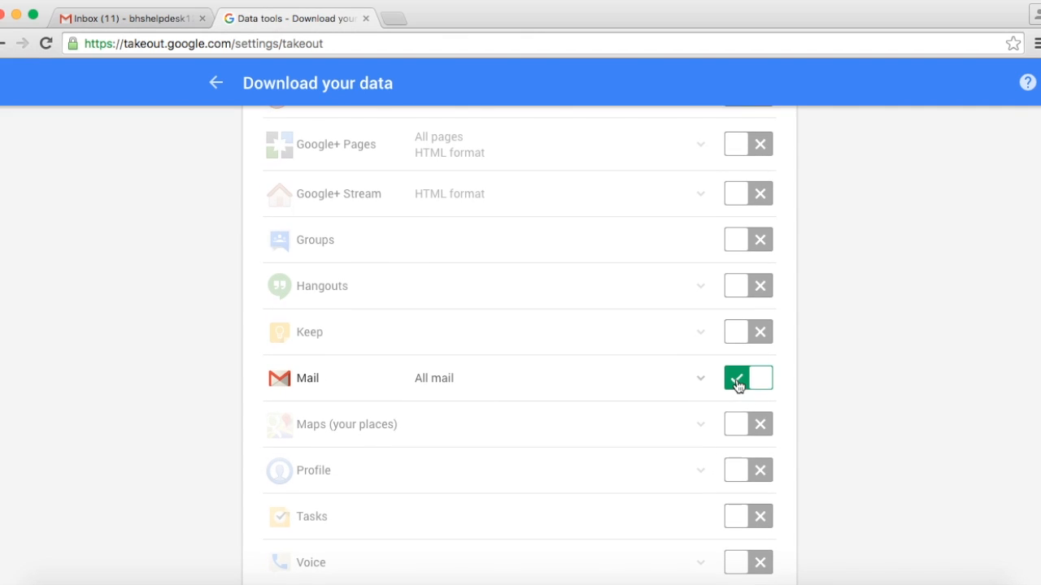
scroll("up", 3)
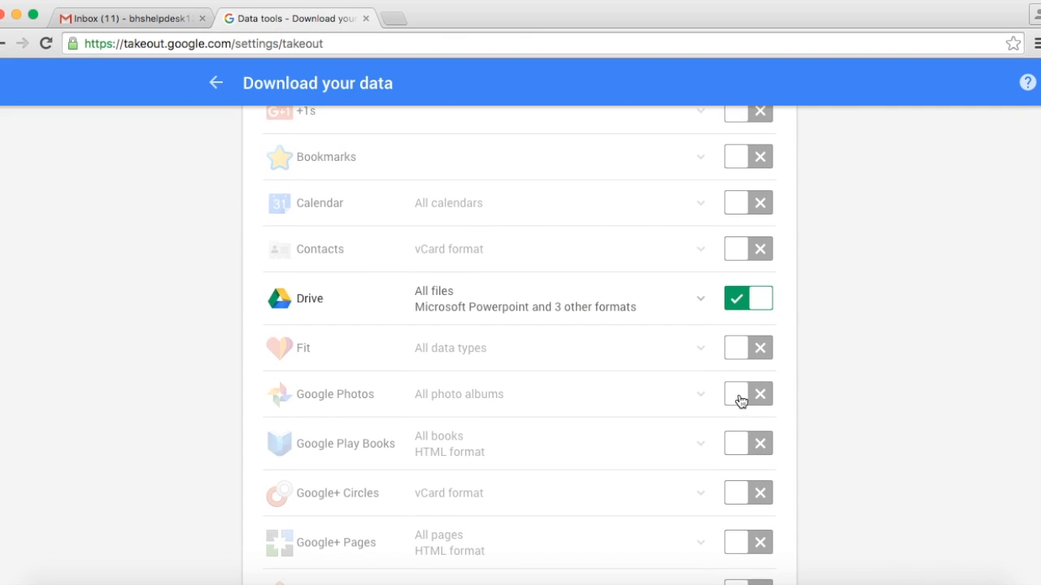
left_click(738, 395)
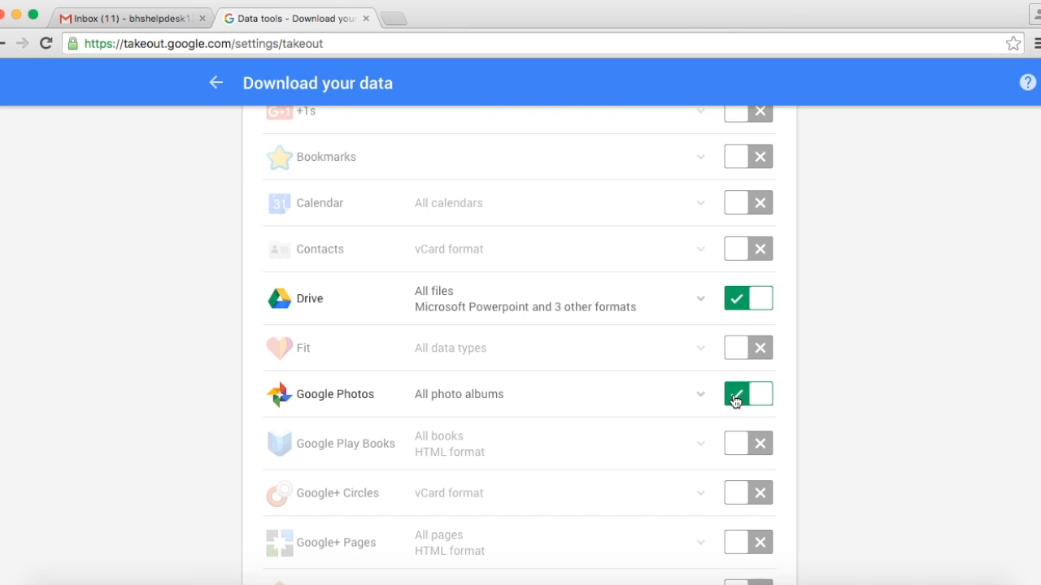
mouse_move(553, 270)
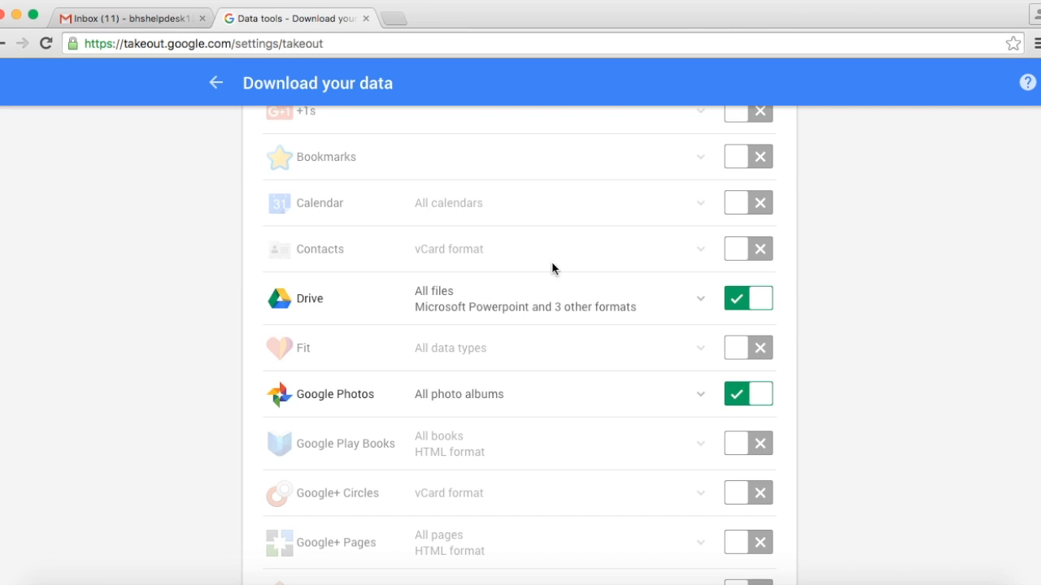
mouse_move(334, 215)
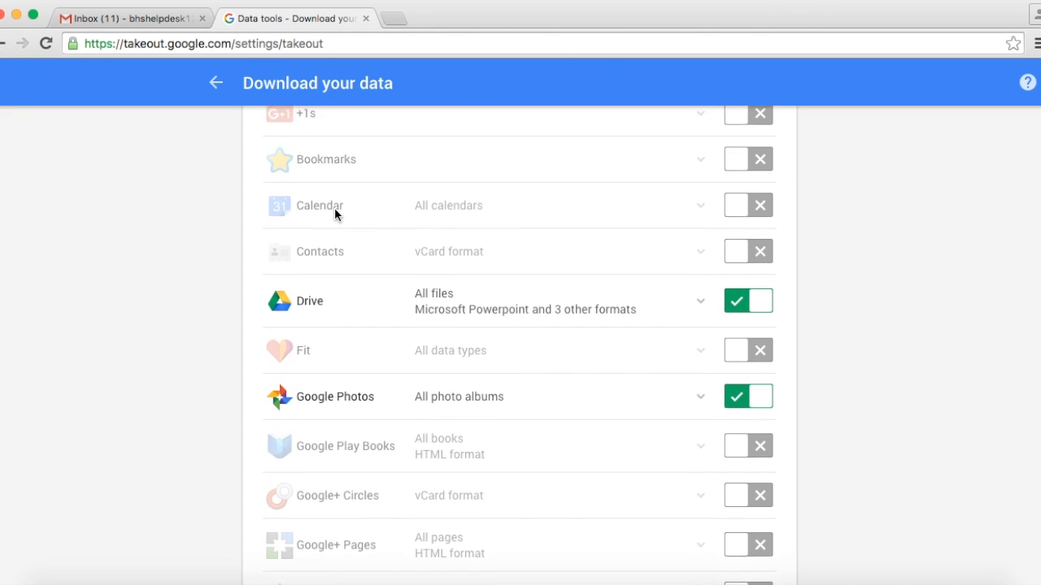
scroll("down", 3)
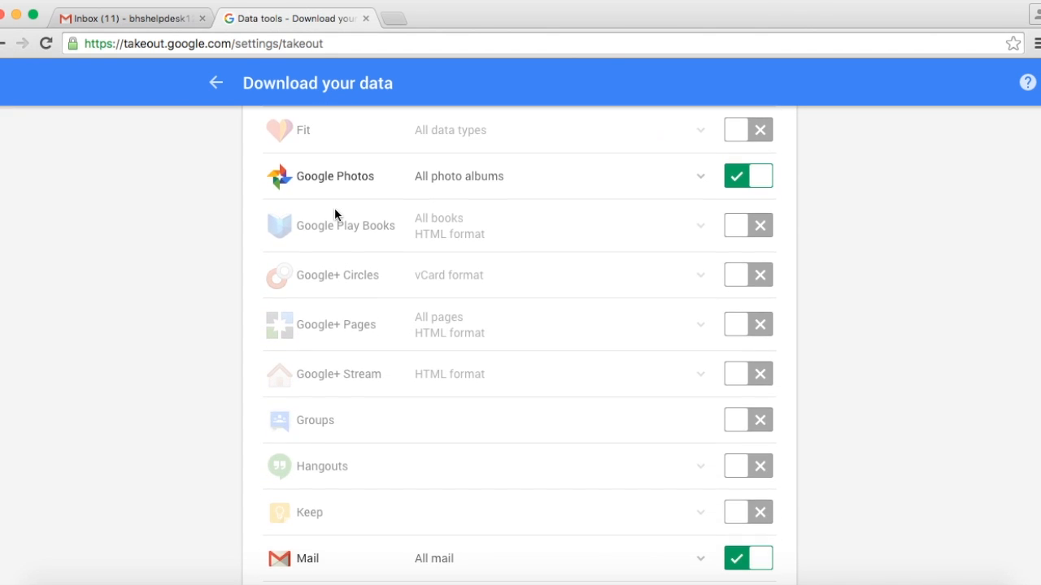
scroll("down", 3)
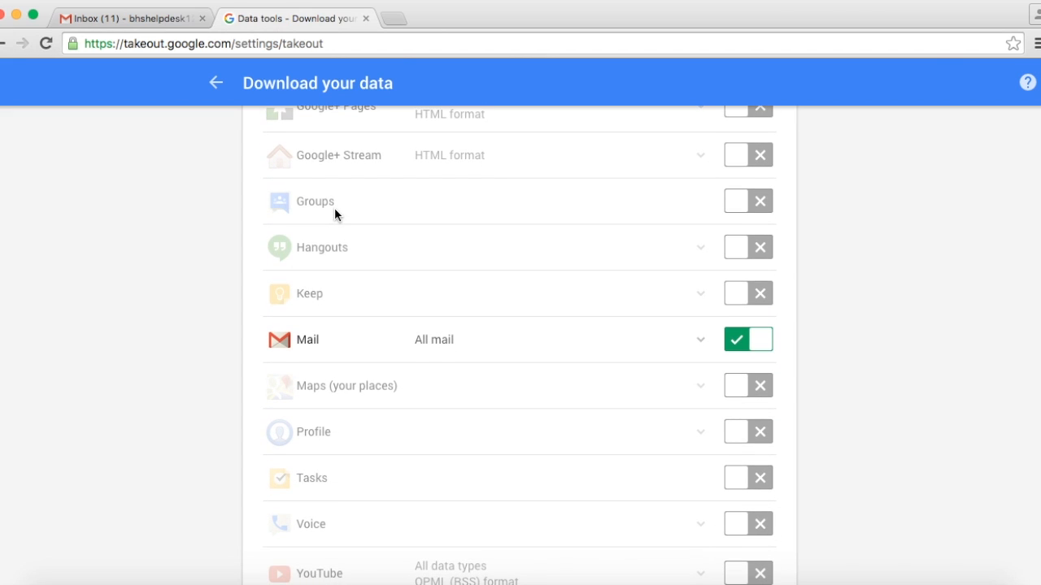
scroll("down", 3)
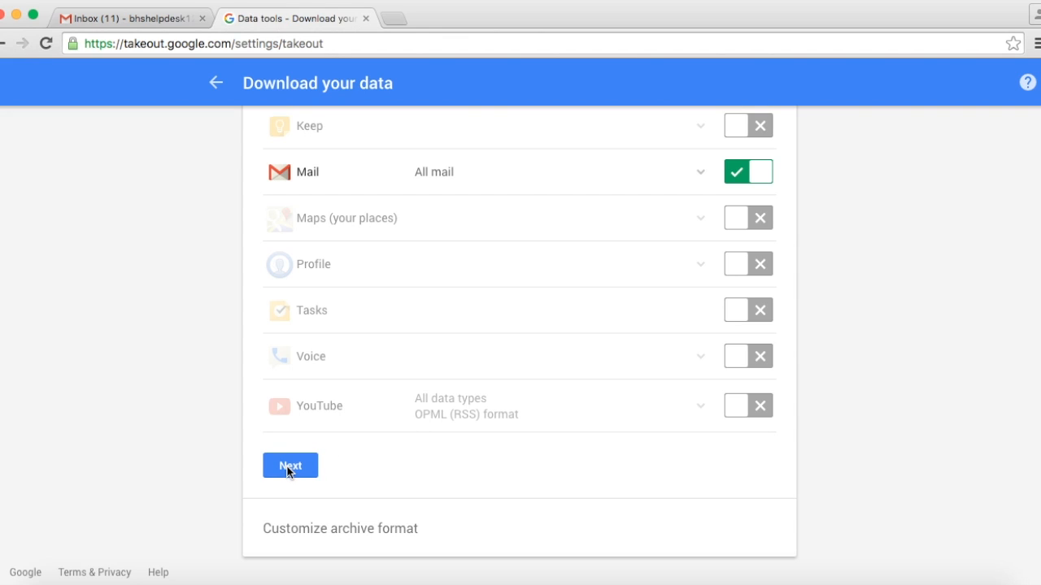
- Continue to archive format, keeping .zip and an emailed download link
left_click(290, 465)
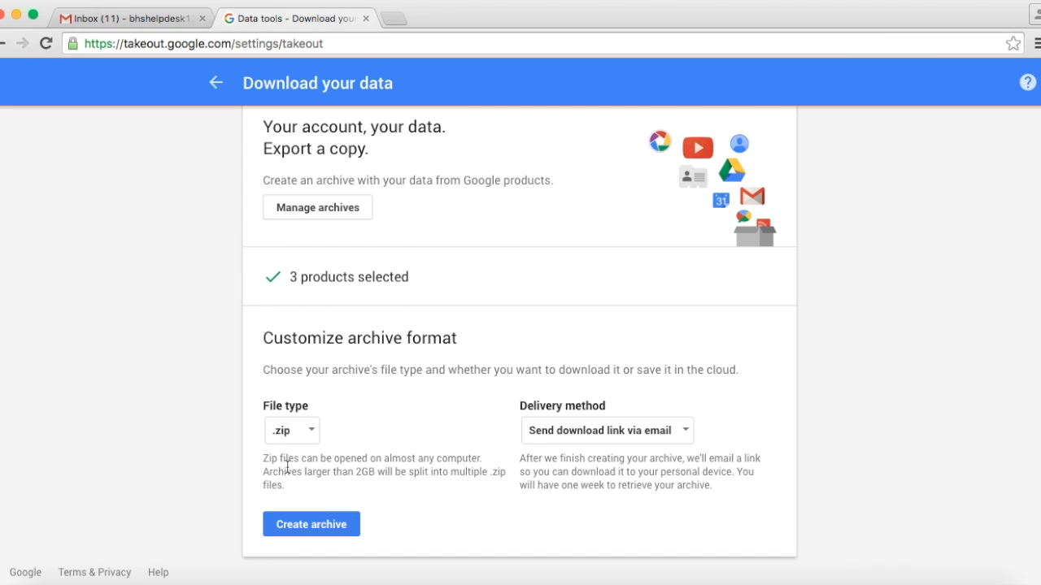
mouse_move(280, 447)
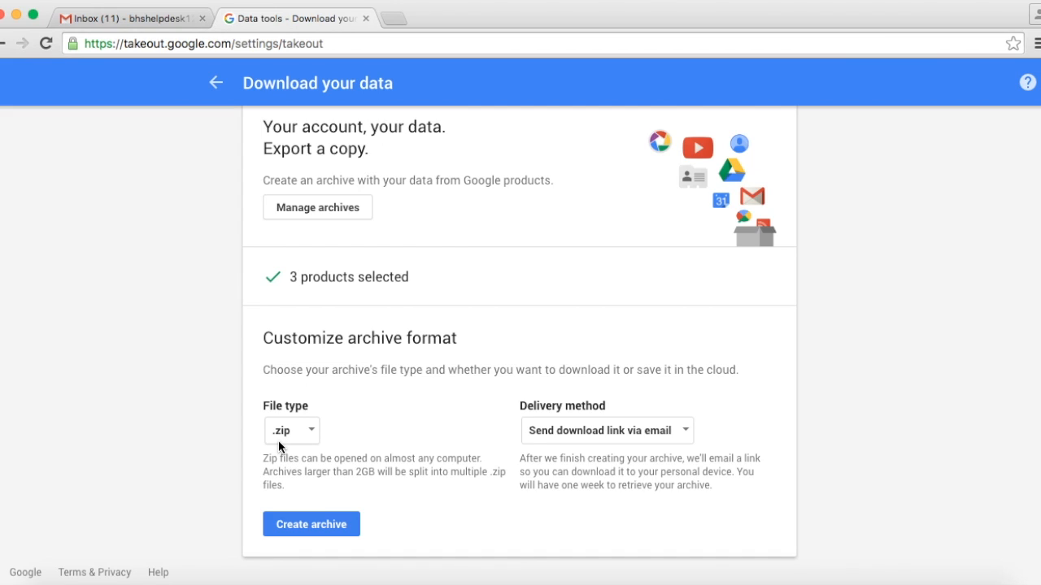
mouse_move(294, 446)
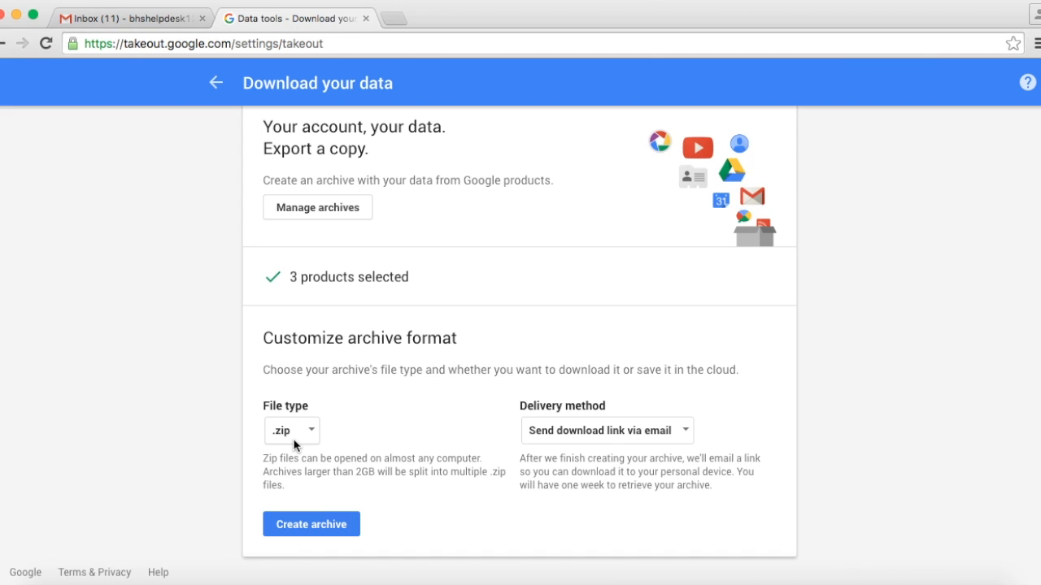
left_click(291, 429)
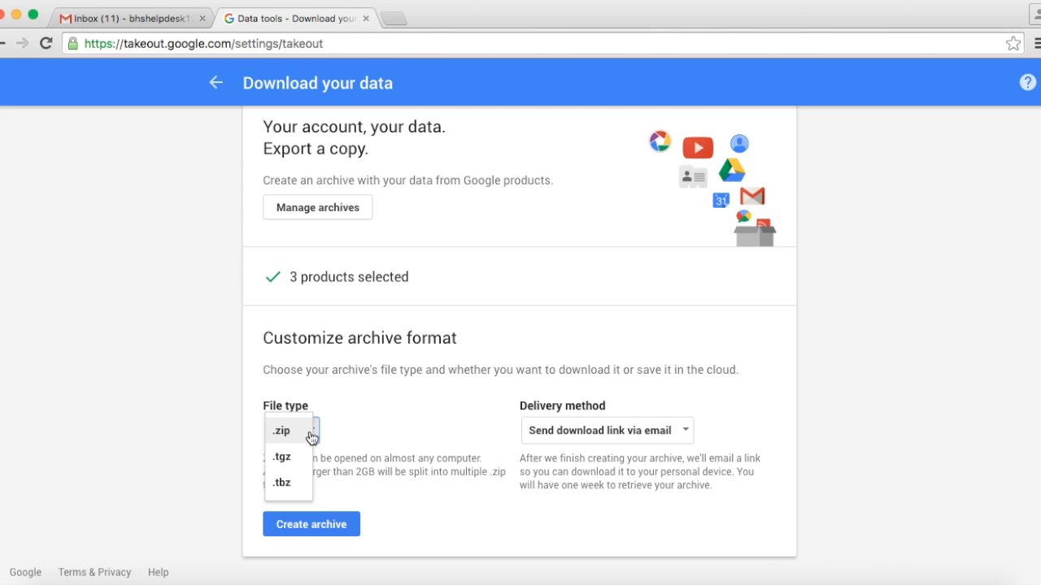
left_click(280, 431)
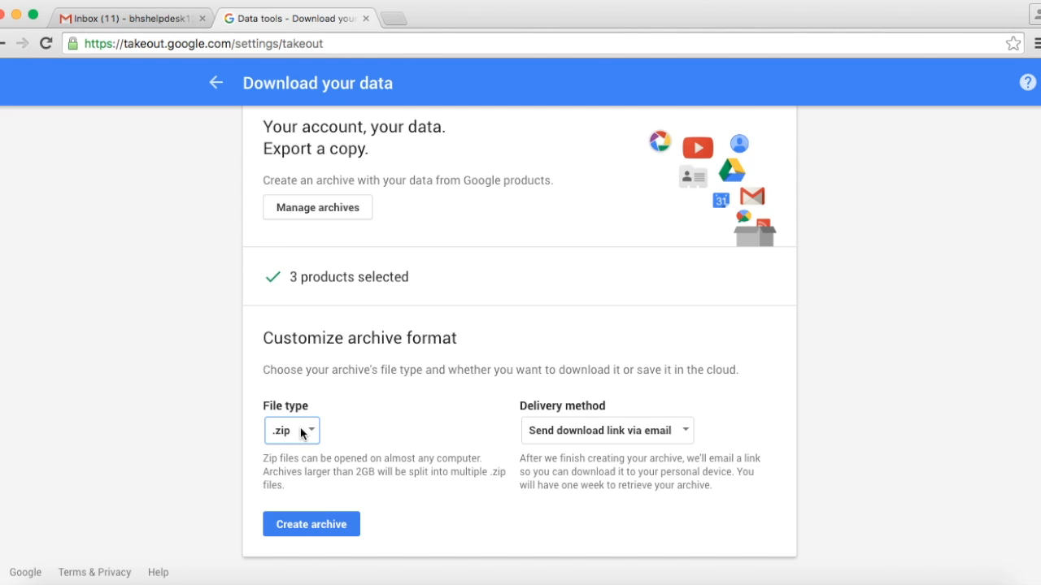
mouse_move(600, 441)
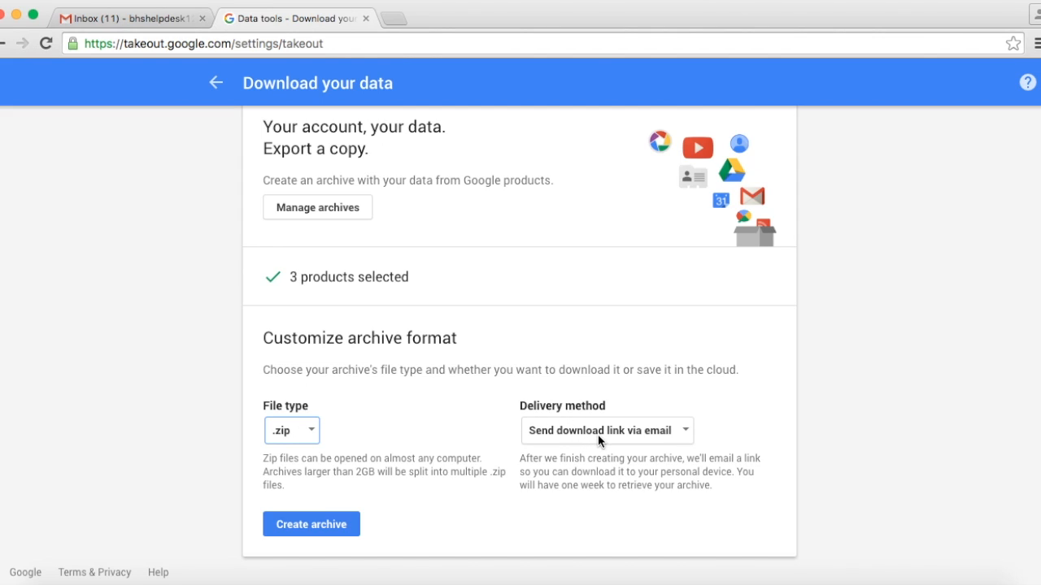
mouse_move(579, 436)
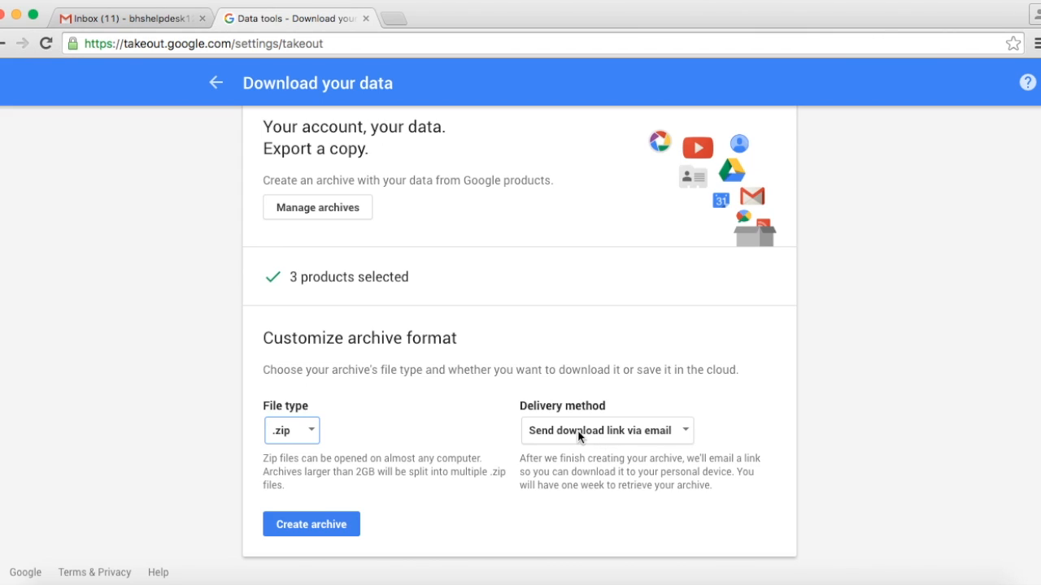
mouse_move(655, 437)
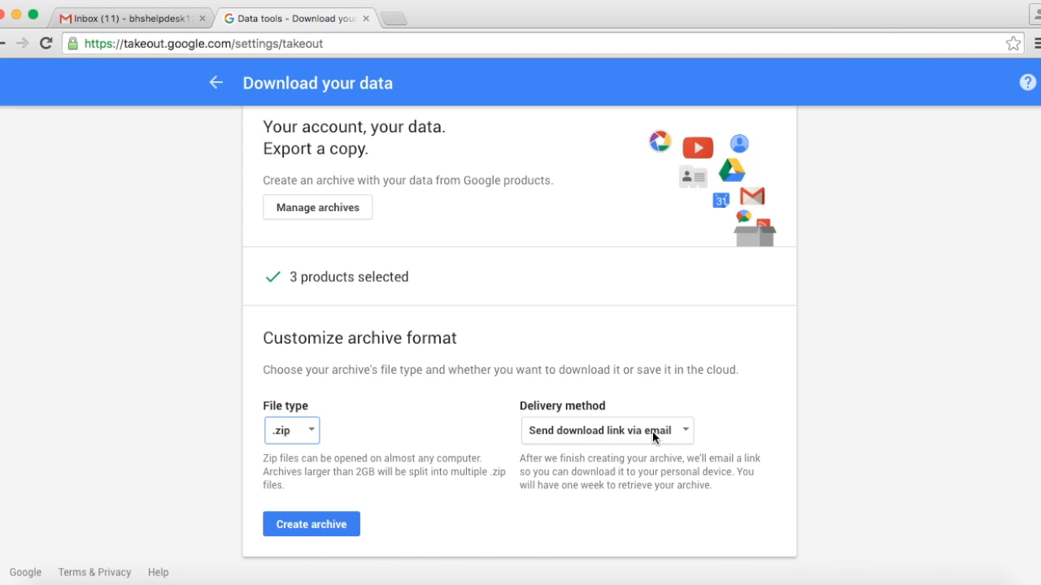
mouse_move(649, 436)
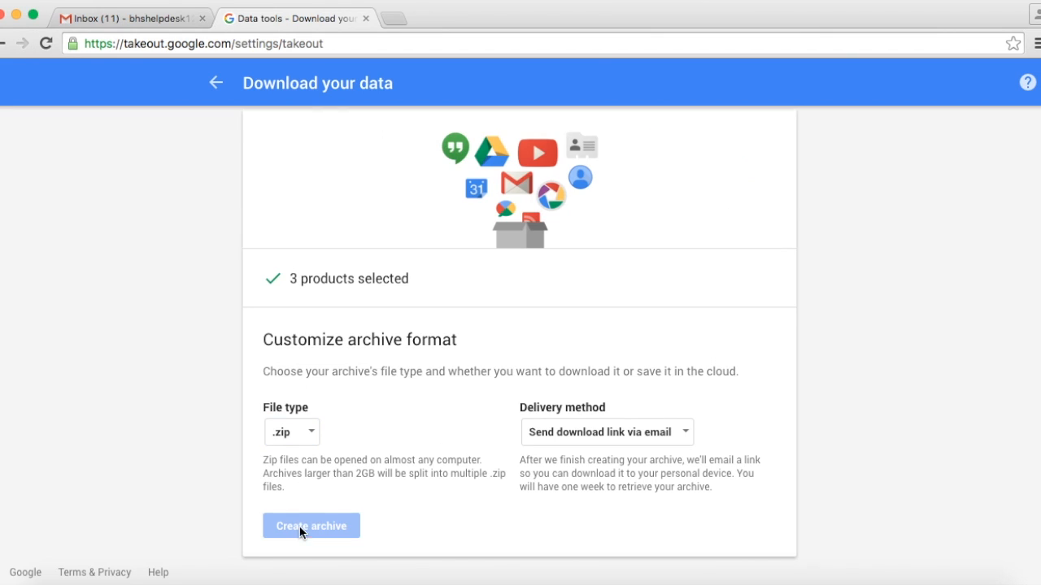
- Submit the archive request so an archive of 3 products starts preparing
left_click(312, 526)
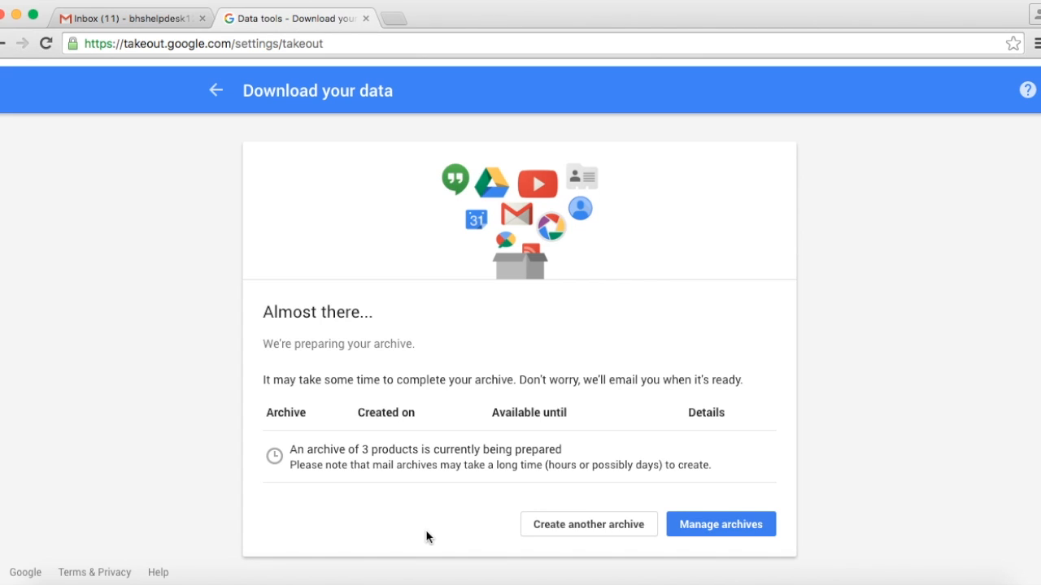
mouse_move(140, 63)
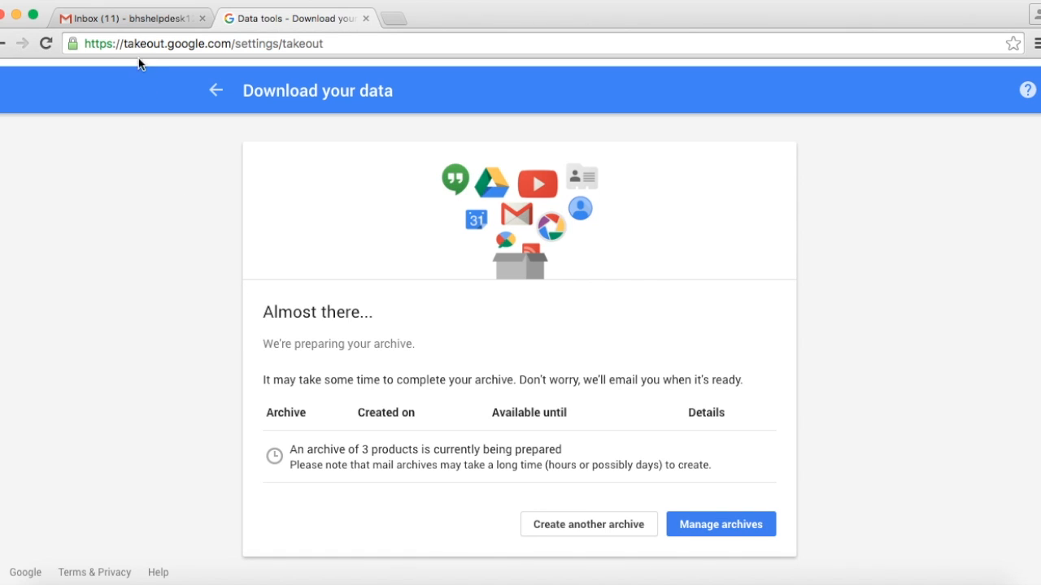
- In Gmail, get the download from the 'Your Google data archive is ready' email
left_click(131, 18)
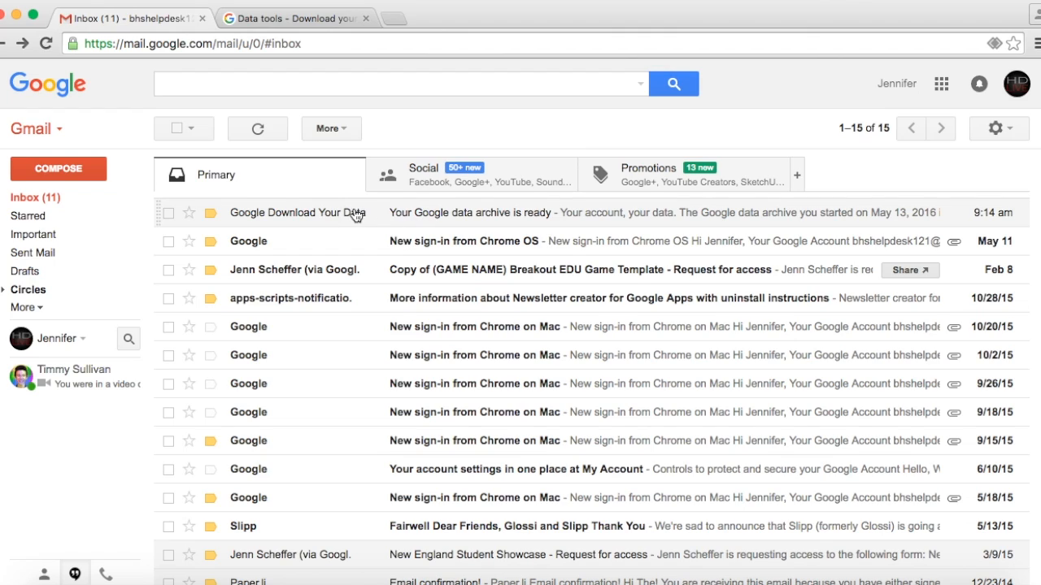
mouse_move(413, 221)
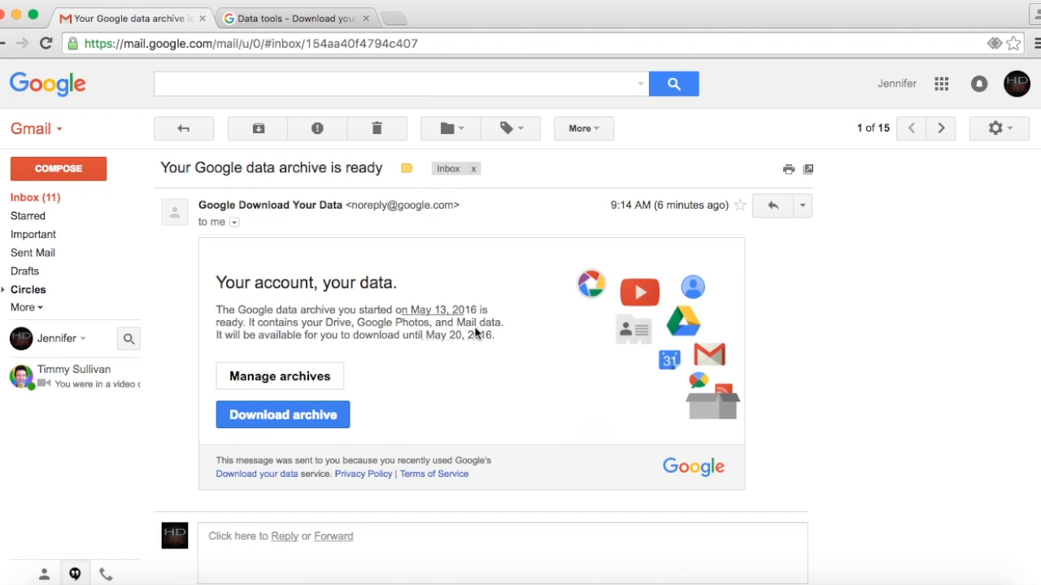
left_click(283, 409)
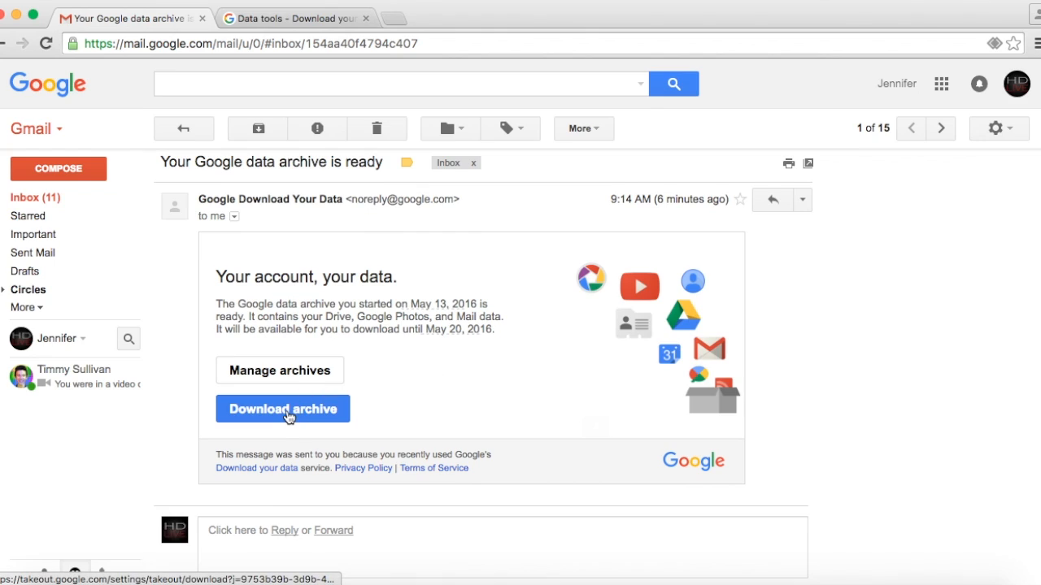